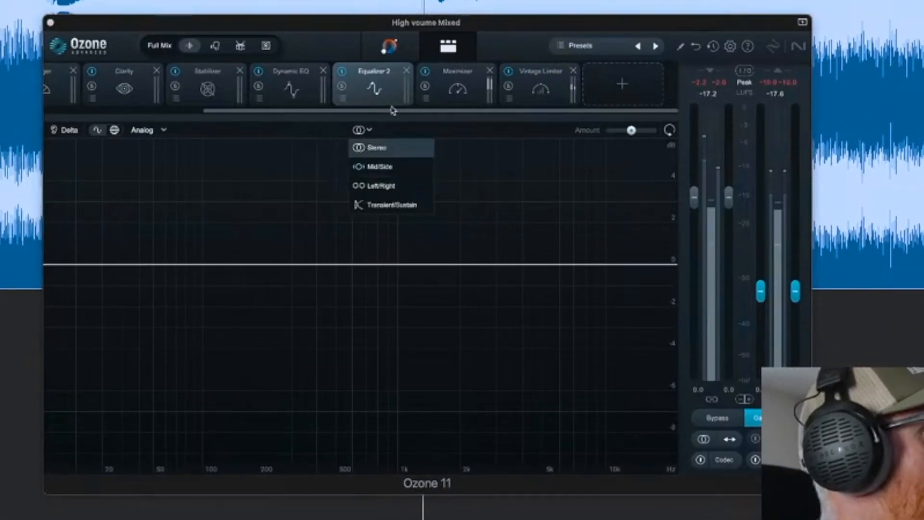
Switch Equalizer 2's channel mode to Mid/Side and select the Mid channel
{"action": "left_click", "coordinate": [380, 166]}
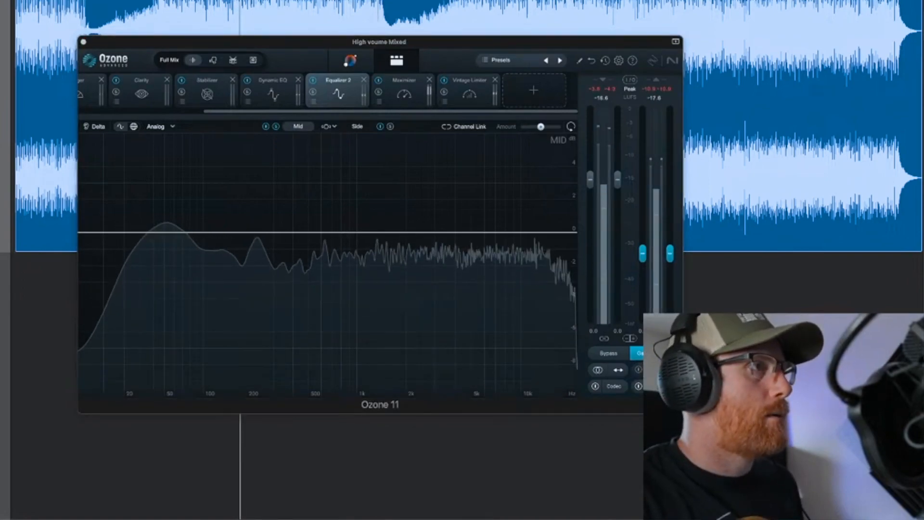
{"action": "left_click", "coordinate": [275, 128]}
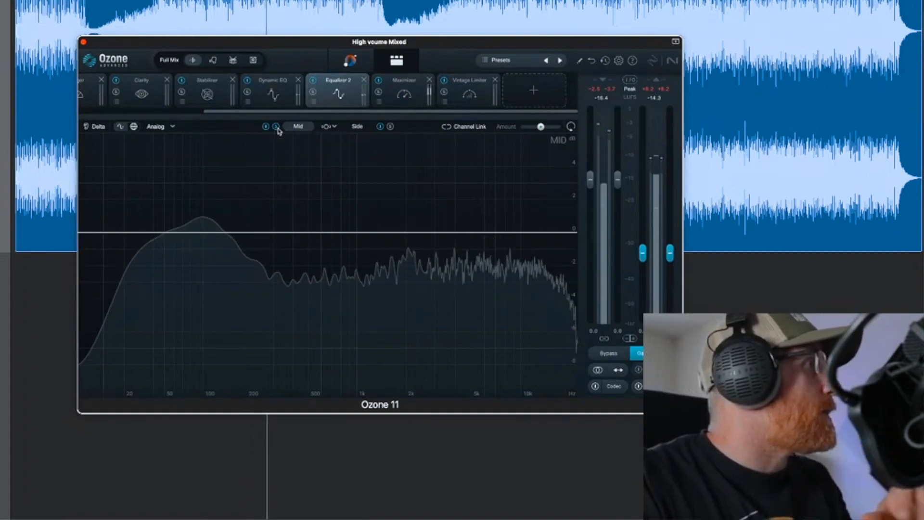
{"action": "mouse_move", "coordinate": [323, 231]}
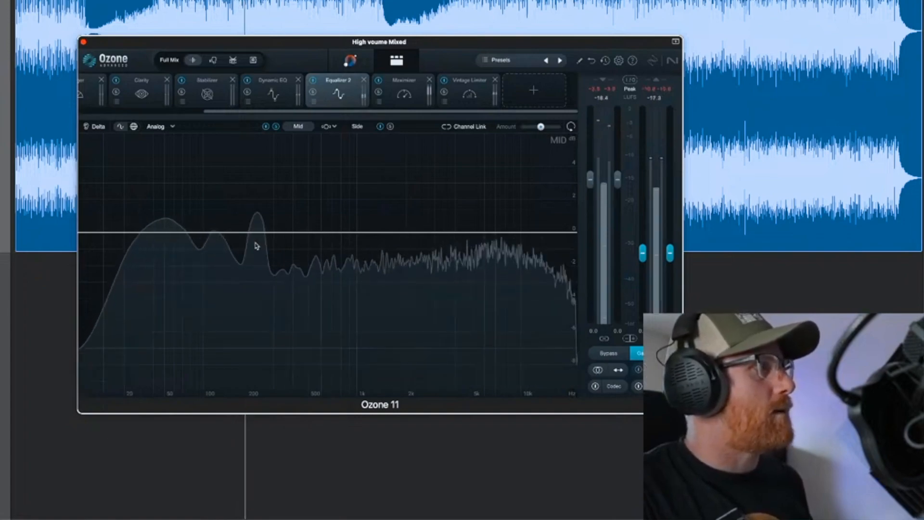
Add a narrow Mid-channel bell, sweep a boost to ~246 Hz, then flatten it to 0 dB
{"action": "left_click", "coordinate": [255, 230]}
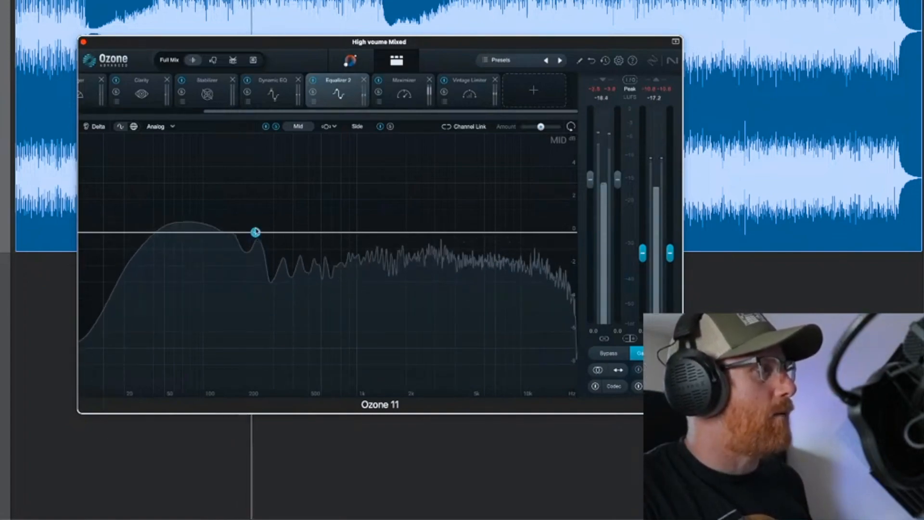
{"action": "left_click_drag", "start_coordinate": [255, 231], "coordinate": [256, 219]}
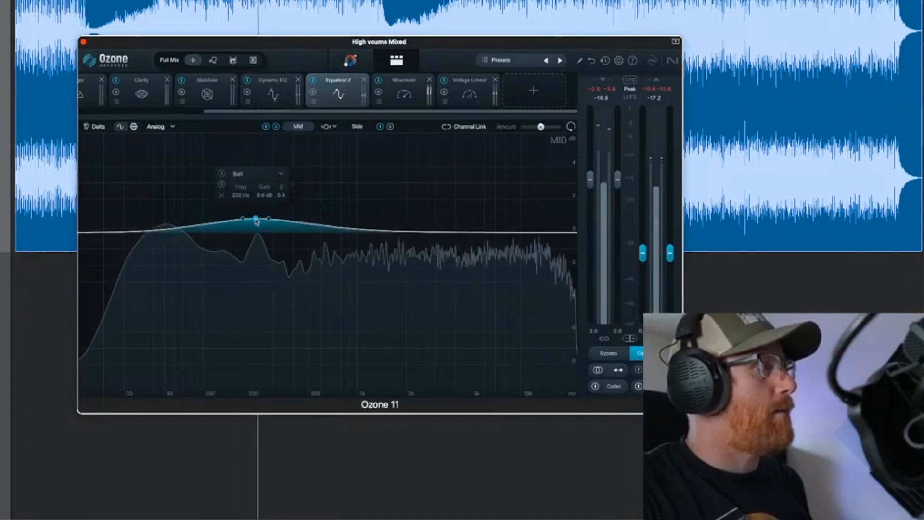
{"action": "left_click_drag", "start_coordinate": [262, 218], "coordinate": [262, 220]}
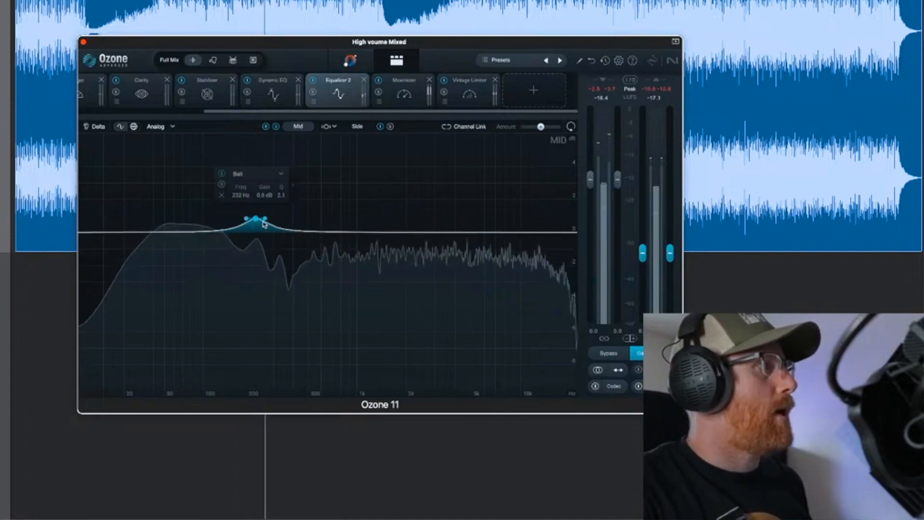
{"action": "left_click_drag", "start_coordinate": [258, 219], "coordinate": [257, 162]}
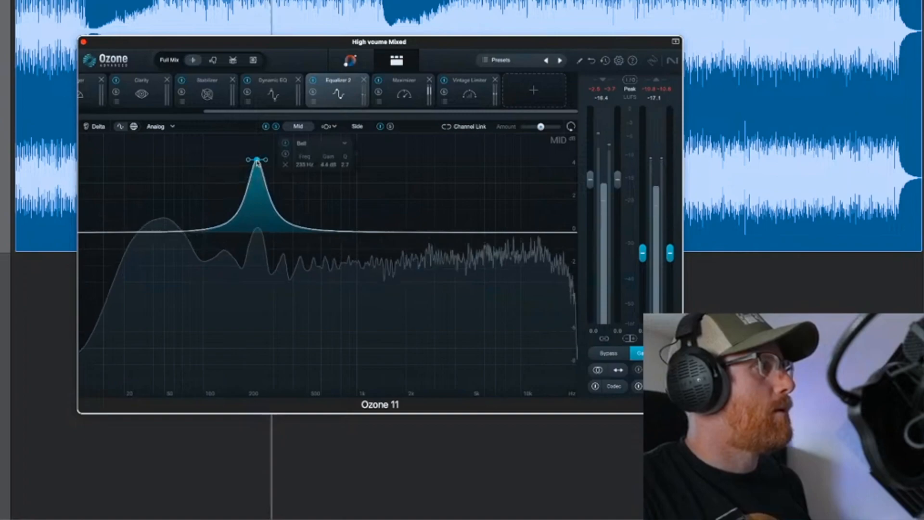
{"action": "left_click_drag", "start_coordinate": [257, 160], "coordinate": [260, 160]}
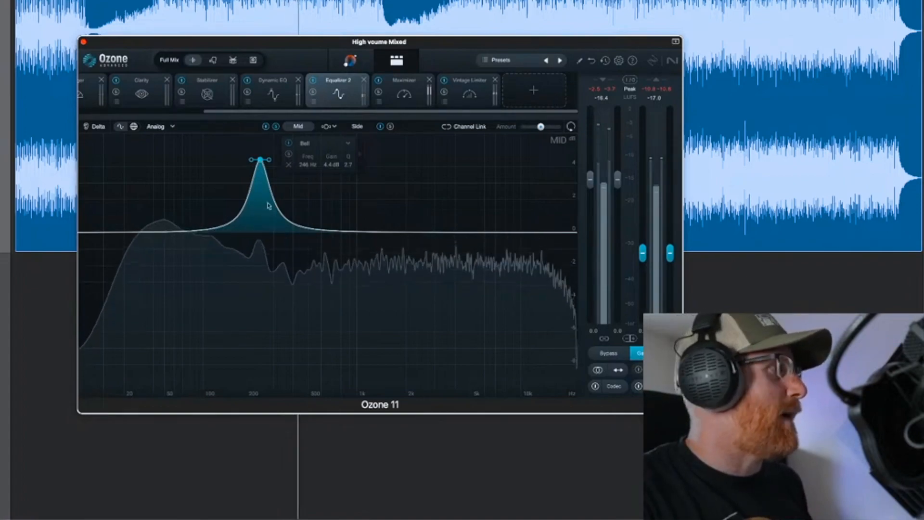
{"action": "left_click_drag", "start_coordinate": [259, 161], "coordinate": [259, 172]}
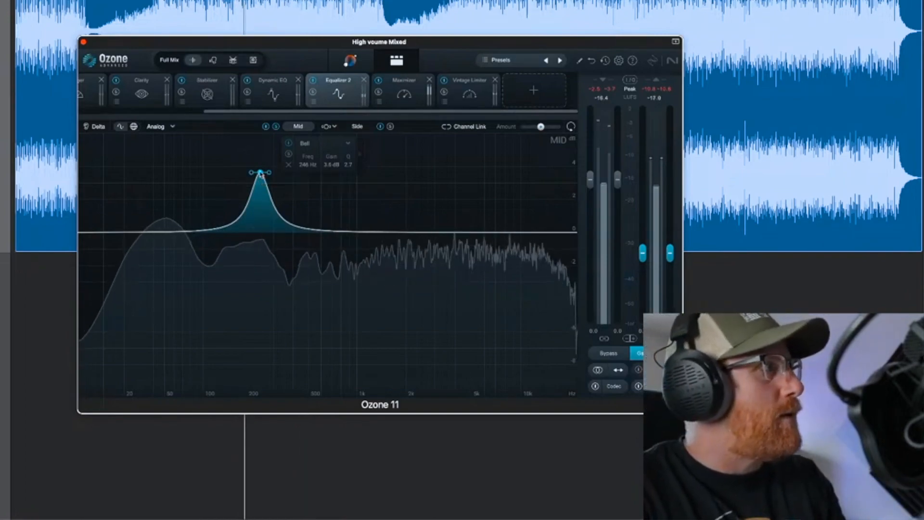
{"action": "left_click_drag", "start_coordinate": [259, 173], "coordinate": [256, 214]}
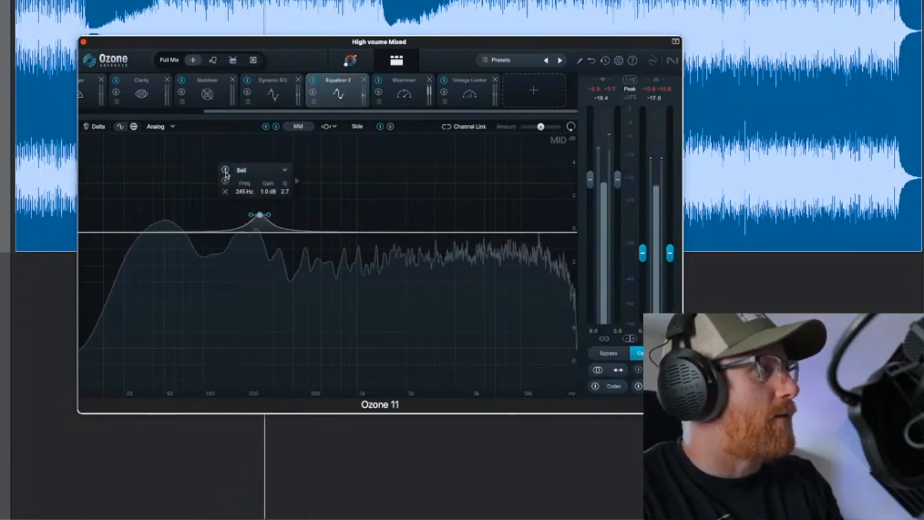
{"action": "mouse_move", "coordinate": [225, 169]}
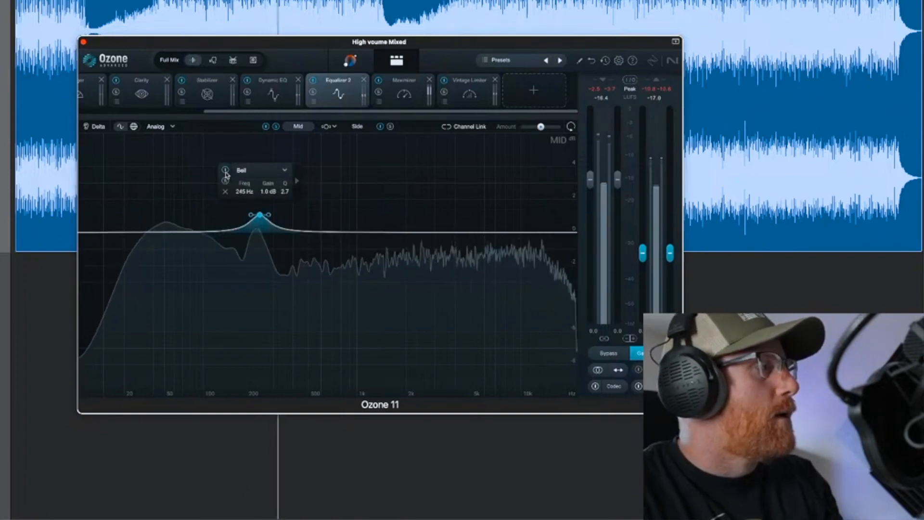
{"action": "left_click_drag", "start_coordinate": [259, 215], "coordinate": [260, 230]}
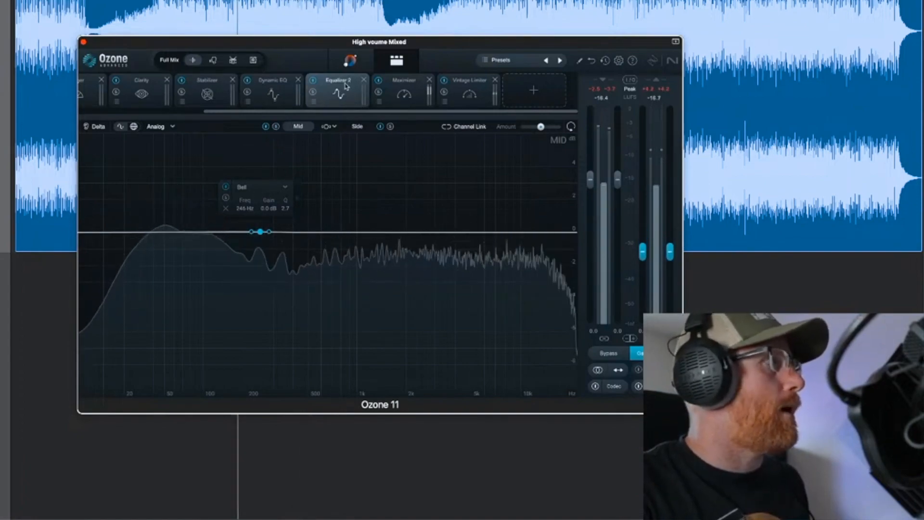
Add a Dynamics module after the EQ and split it into multiple bands
{"action": "left_click", "coordinate": [533, 90]}
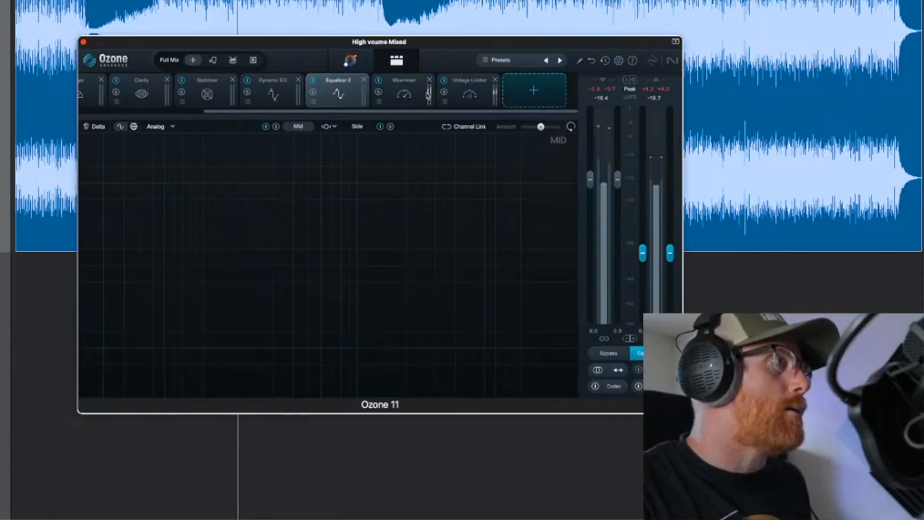
{"action": "left_click", "coordinate": [337, 91]}
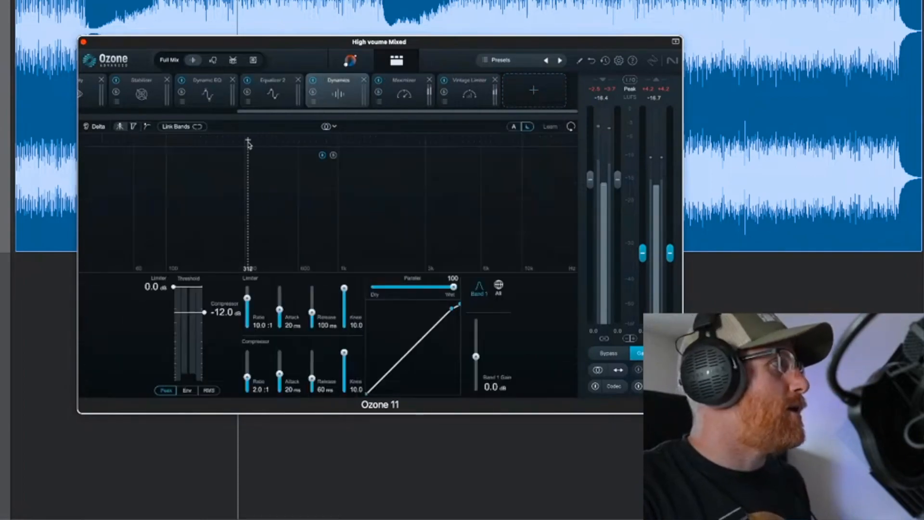
{"action": "left_click", "coordinate": [327, 126]}
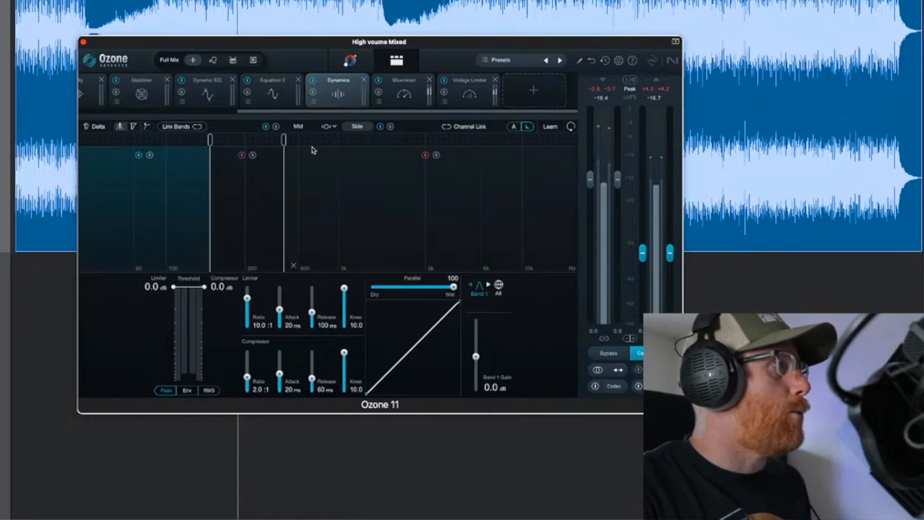
Narrow band 2 around the low-mids, with -34.9 dB threshold and 6.9 dB gain
{"action": "left_click_drag", "start_coordinate": [173, 287], "coordinate": [173, 312]}
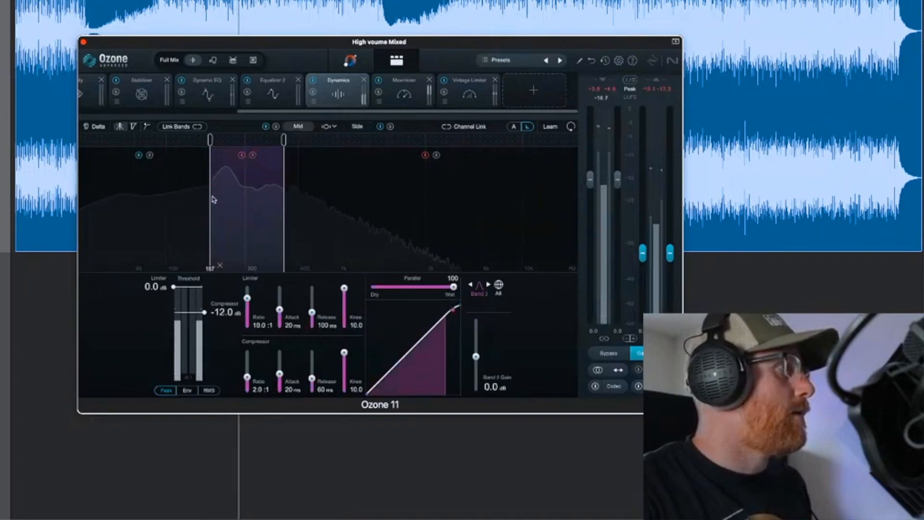
{"action": "left_click_drag", "start_coordinate": [283, 139], "coordinate": [265, 139]}
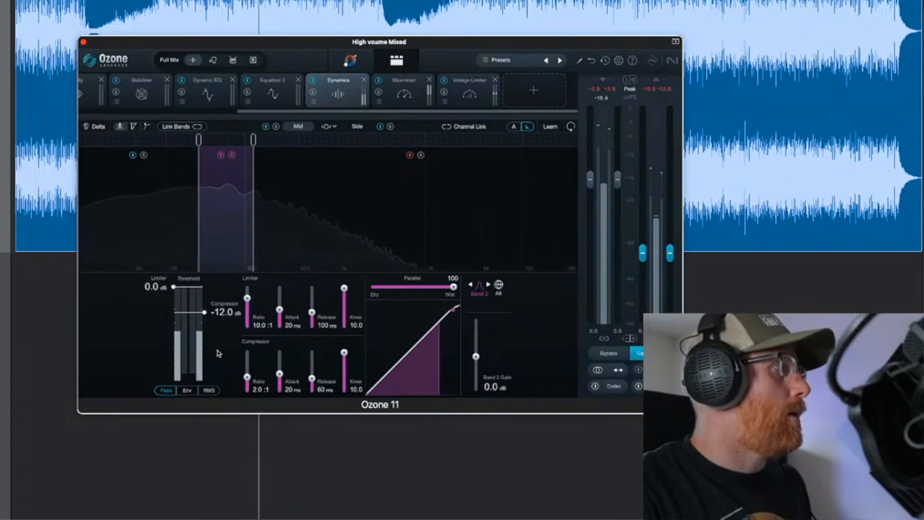
{"action": "left_click_drag", "start_coordinate": [206, 313], "coordinate": [207, 335]}
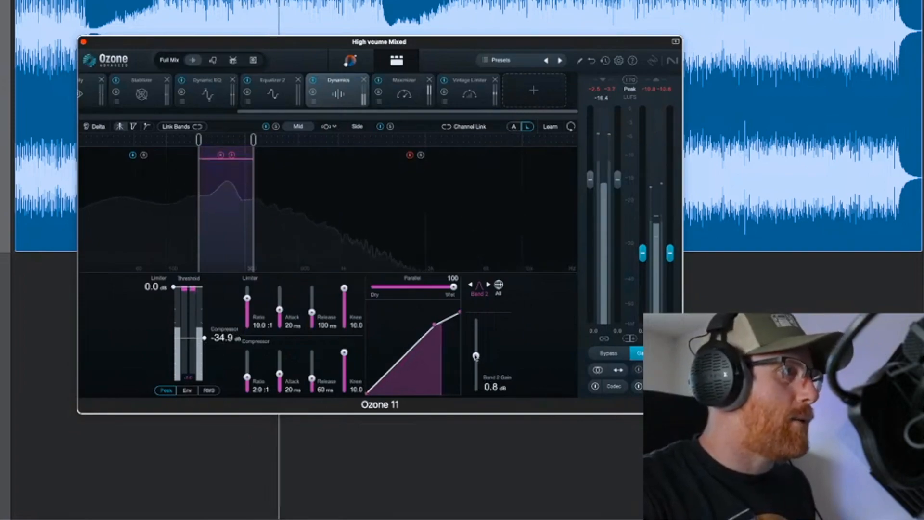
{"action": "left_click_drag", "start_coordinate": [475, 357], "coordinate": [475, 347]}
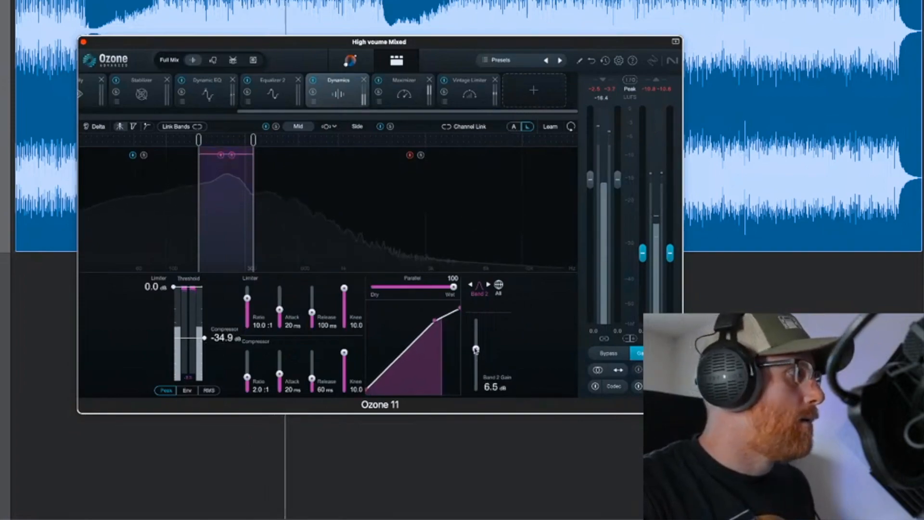
{"action": "left_click_drag", "start_coordinate": [475, 349], "coordinate": [475, 346]}
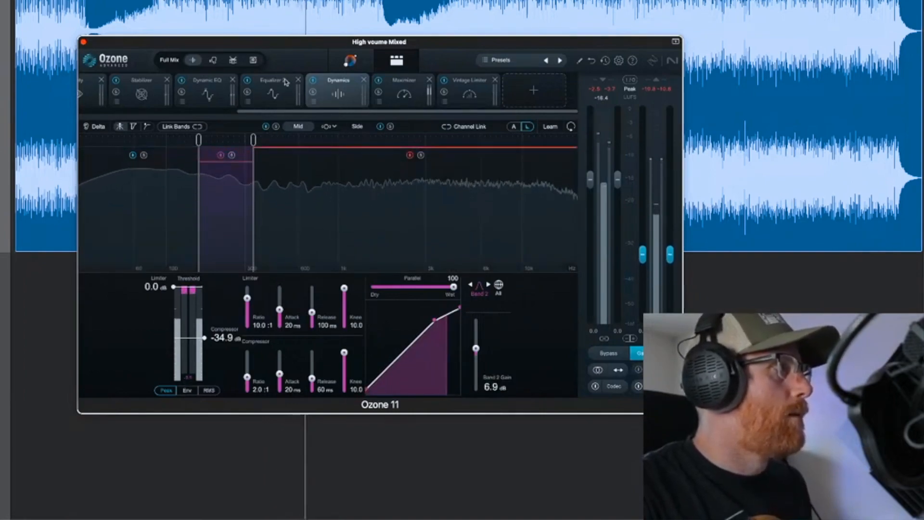
Toggle the Equalizer 2 and Dynamics power buttons to A/B, leaving both bypassed
{"action": "left_click", "coordinate": [270, 81]}
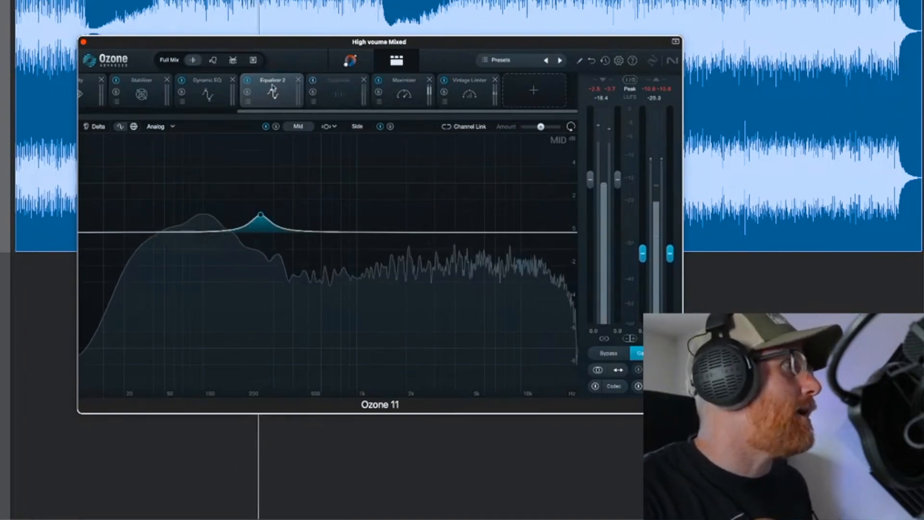
{"action": "left_click", "coordinate": [248, 79]}
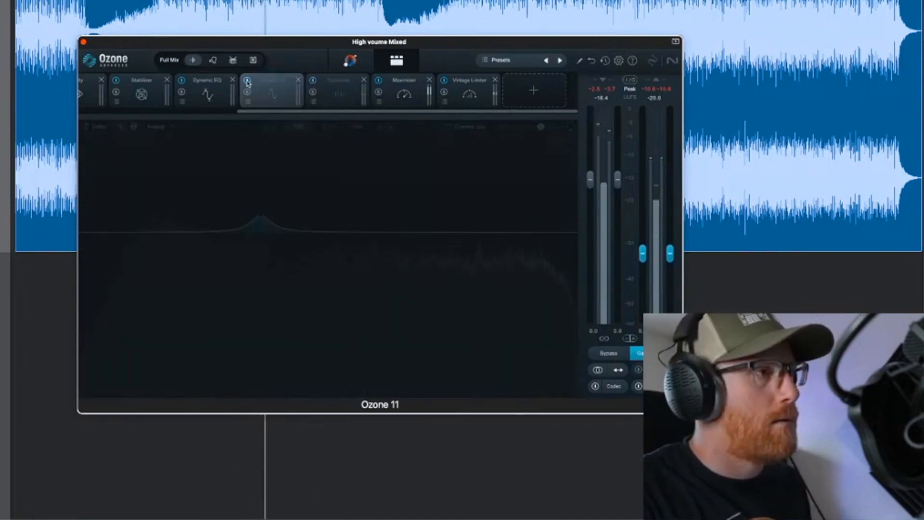
{"action": "left_click", "coordinate": [270, 79]}
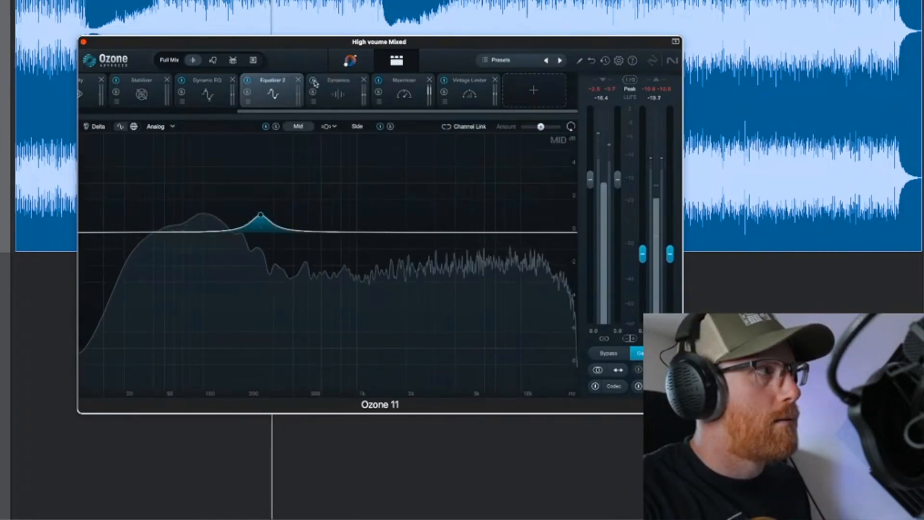
{"action": "left_click_drag", "start_coordinate": [378, 42], "coordinate": [393, 54]}
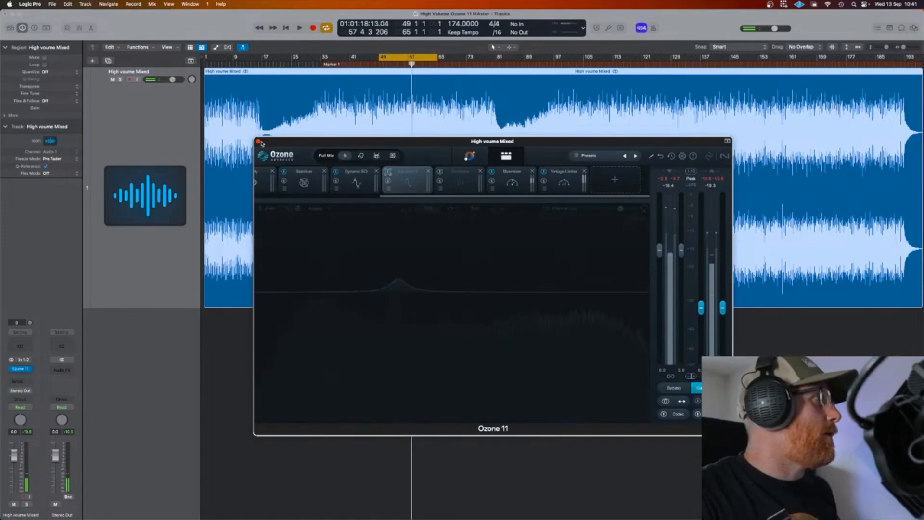
Close the first Ozone window and insert a second Ozone 11 in Drums mode
{"action": "left_click", "coordinate": [259, 143]}
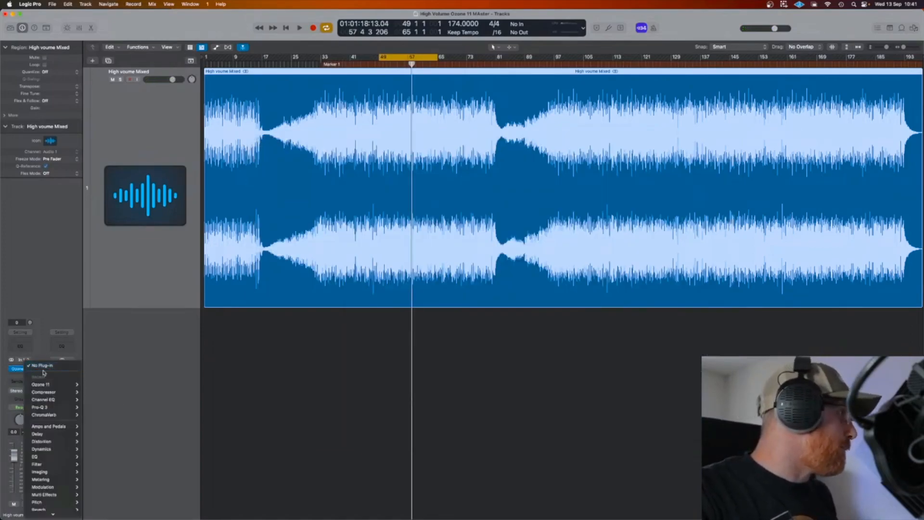
{"action": "left_click", "coordinate": [40, 384]}
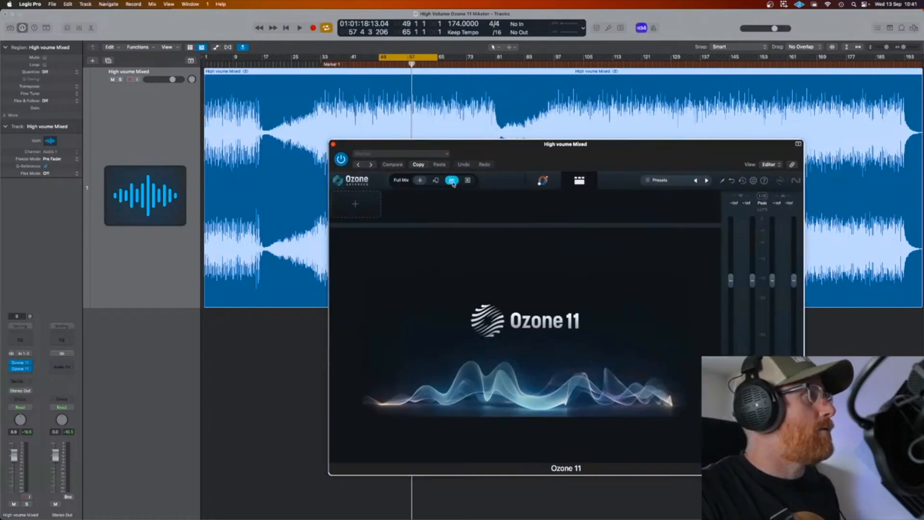
{"action": "left_click_drag", "start_coordinate": [564, 144], "coordinate": [532, 126]}
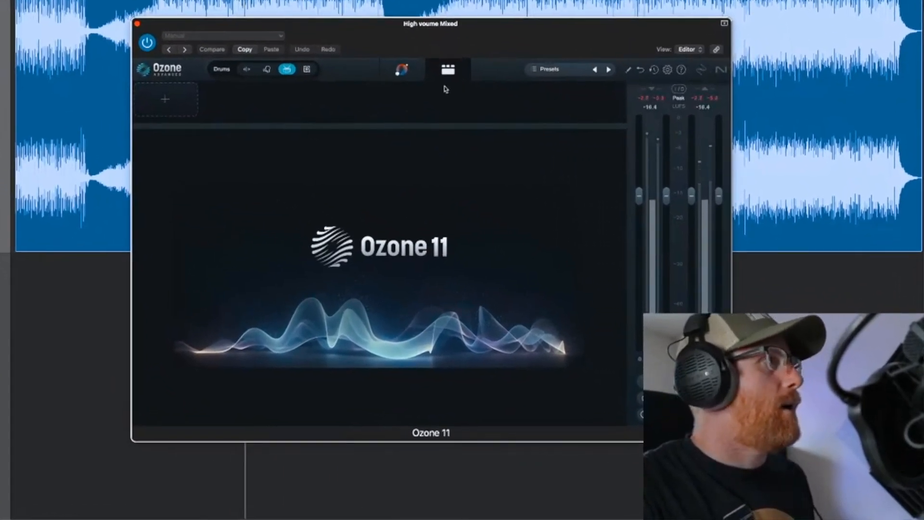
Add Equalizer 1 with a gentle 1.8 dB bell boost near 241 Hz
{"action": "left_click", "coordinate": [165, 99]}
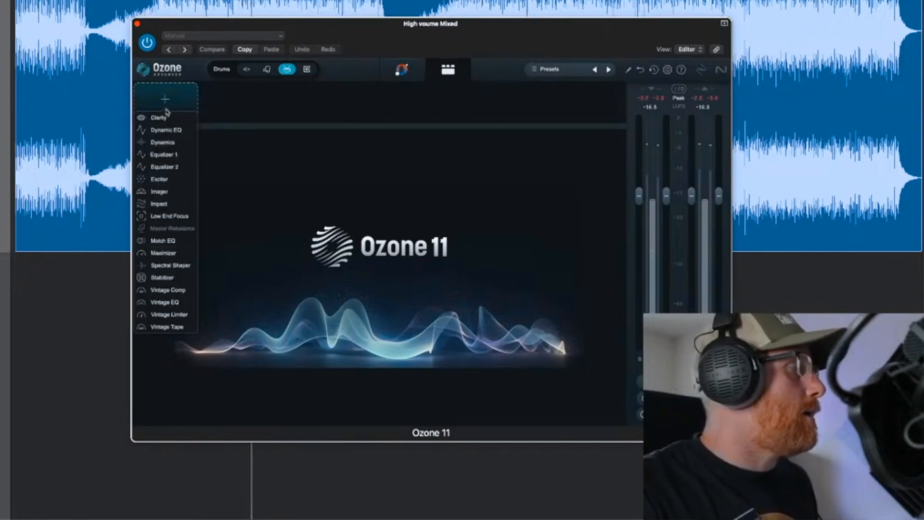
{"action": "left_click", "coordinate": [164, 154]}
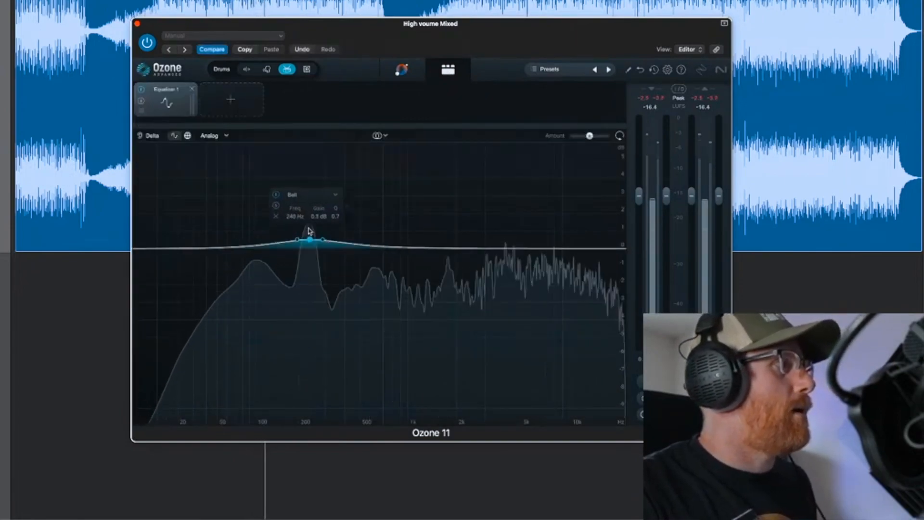
{"action": "left_click_drag", "start_coordinate": [309, 239], "coordinate": [310, 225]}
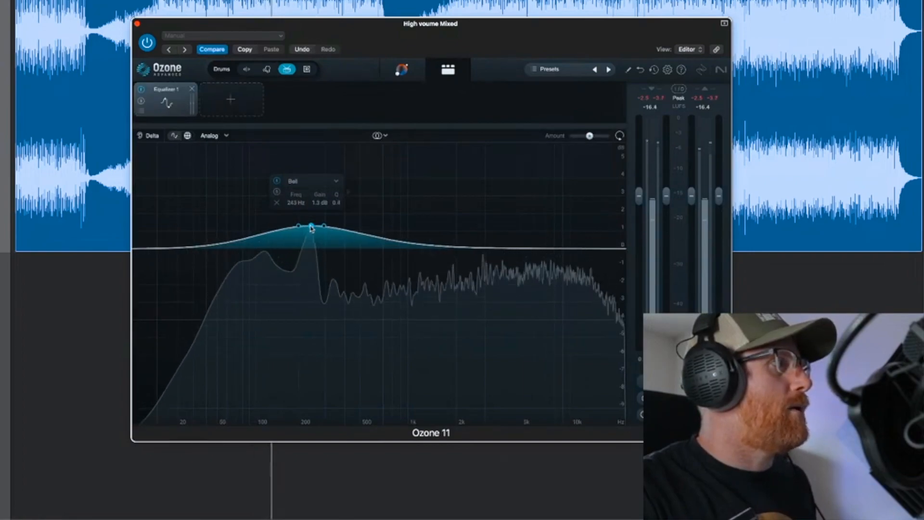
{"action": "left_click_drag", "start_coordinate": [311, 229], "coordinate": [311, 226]}
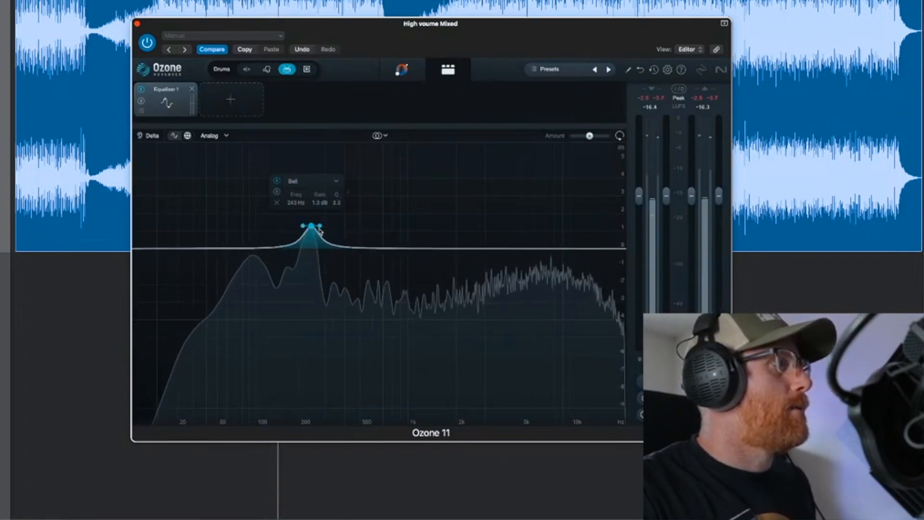
{"action": "left_click_drag", "start_coordinate": [312, 226], "coordinate": [312, 231]}
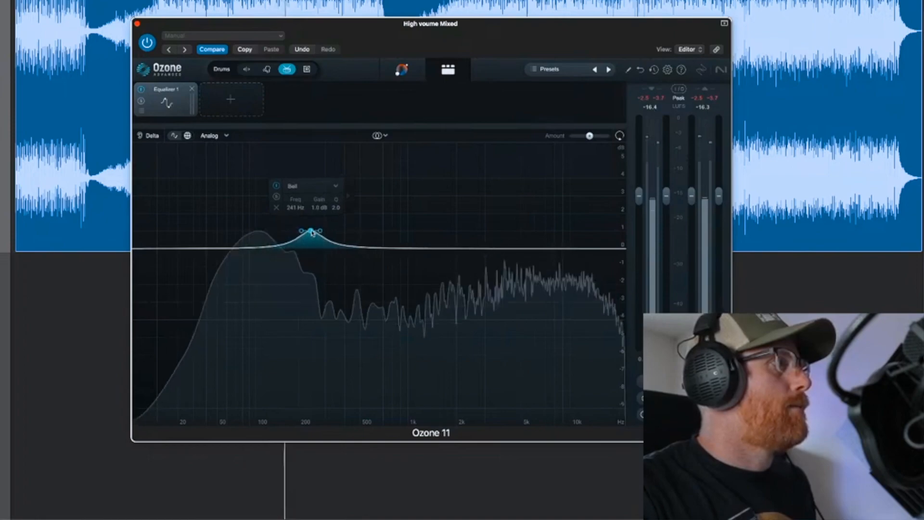
{"action": "left_click", "coordinate": [231, 100]}
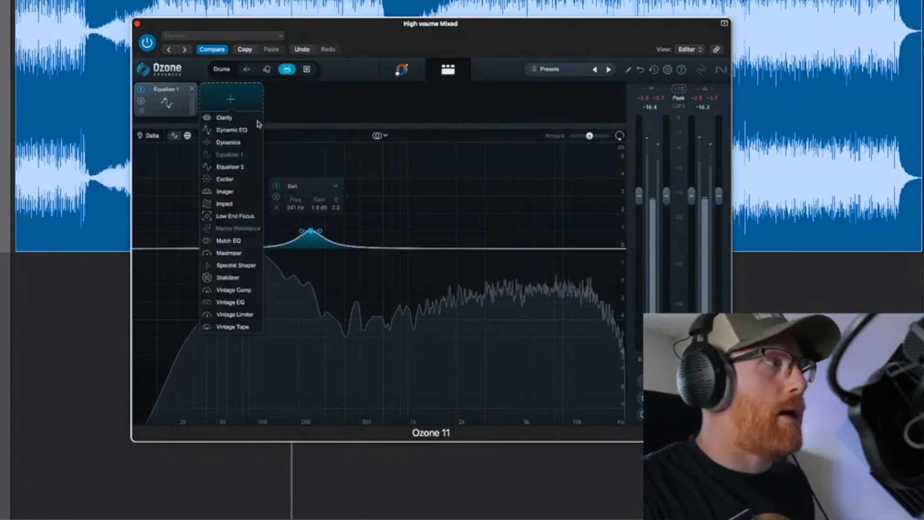
Add a Mid/Side Dynamics module compressing band 2 at -34.3 dB with 3.5 dB gain
{"action": "left_click", "coordinate": [228, 142]}
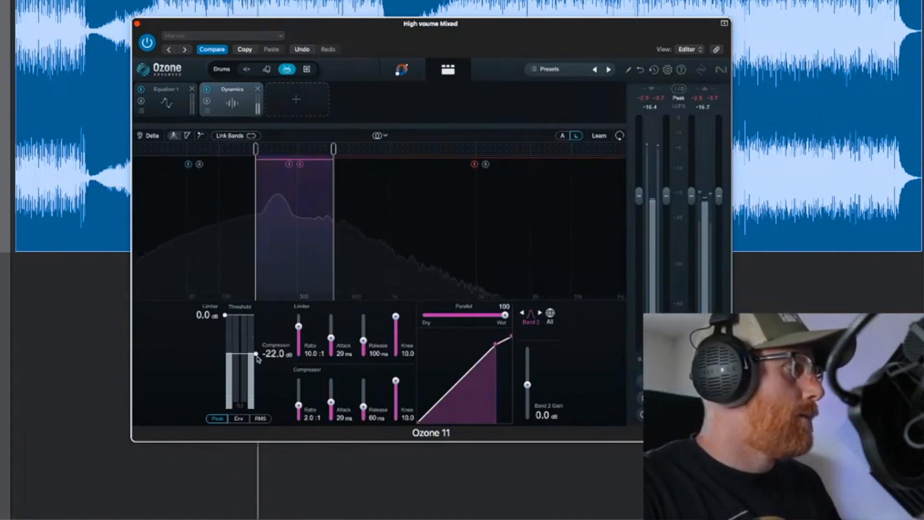
{"action": "left_click", "coordinate": [380, 134]}
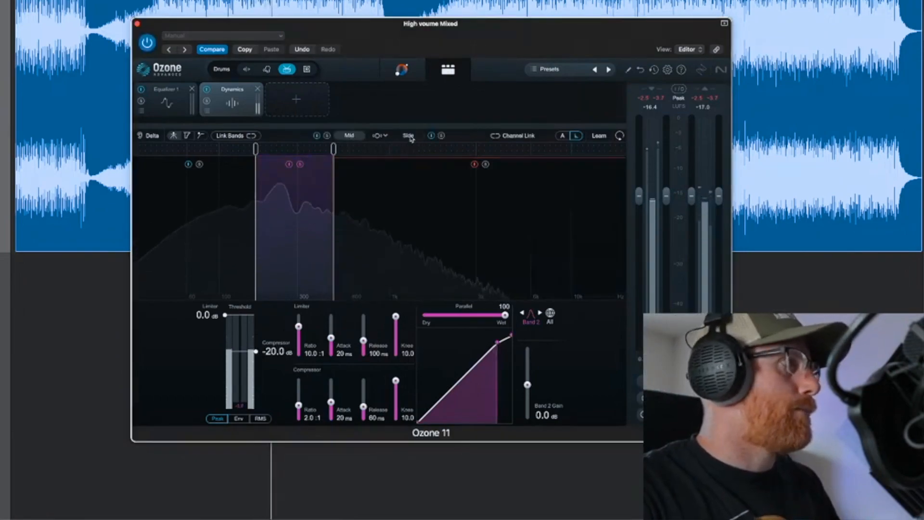
{"action": "left_click", "coordinate": [409, 135]}
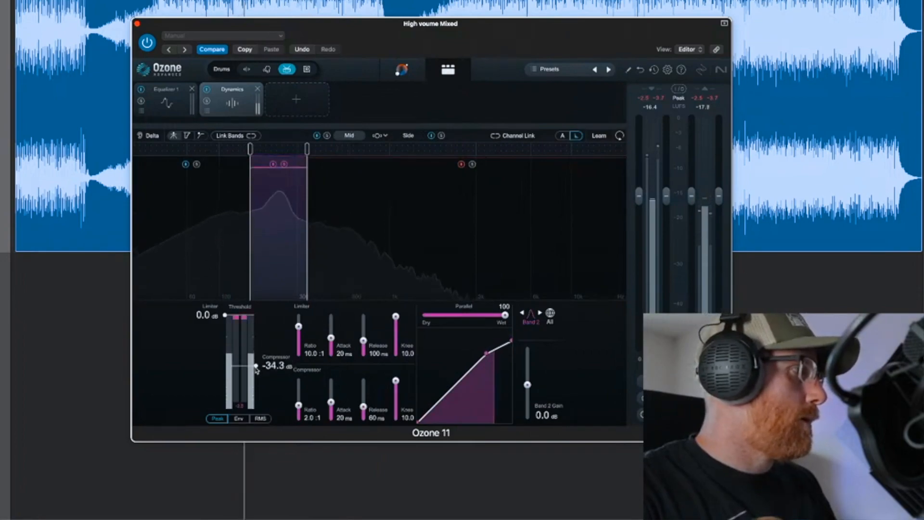
{"action": "left_click_drag", "start_coordinate": [527, 401], "coordinate": [527, 381]}
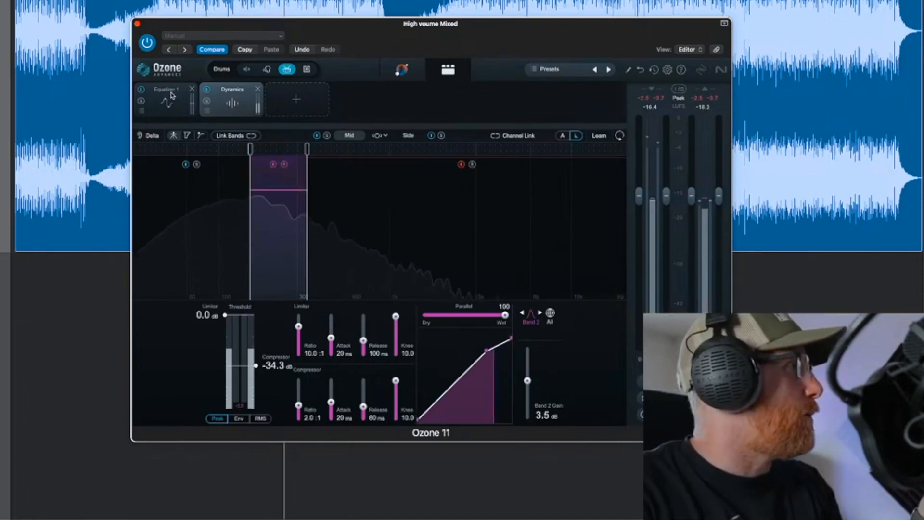
{"action": "left_click", "coordinate": [166, 98]}
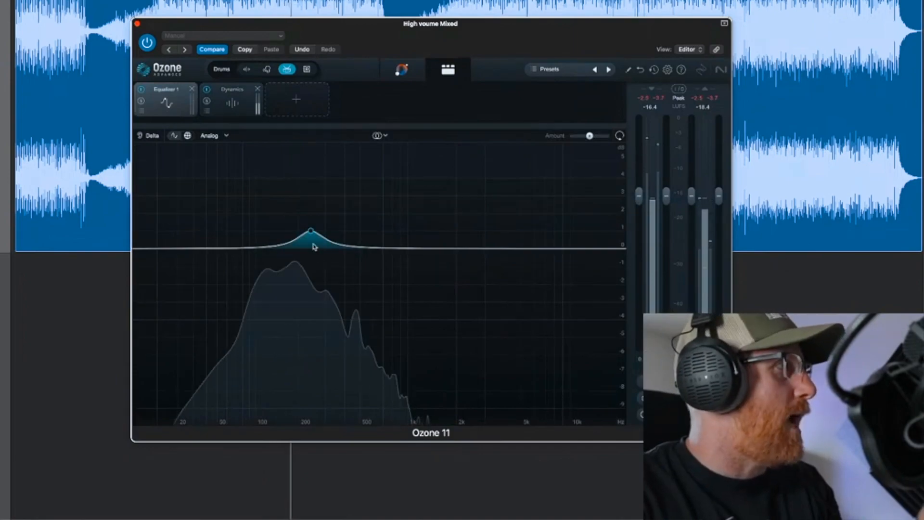
{"action": "left_click", "coordinate": [232, 95]}
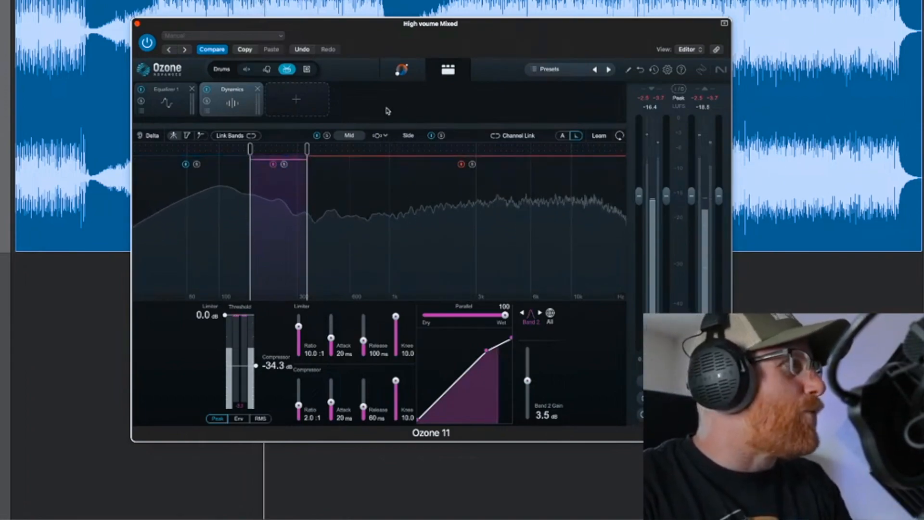
{"action": "left_click", "coordinate": [297, 99]}
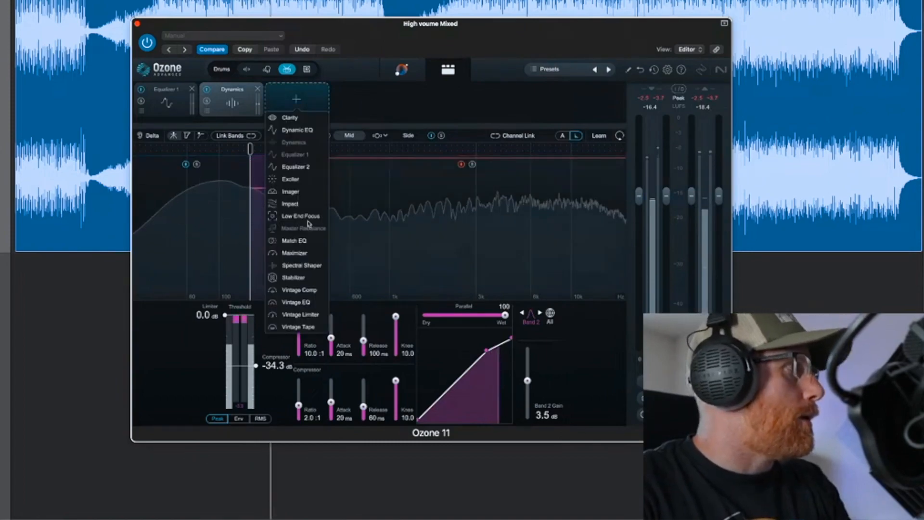
Add an Exciter, isolate an ~800 Hz–2.5 kHz middle band, and drive it to 9.6
{"action": "left_click", "coordinate": [290, 179]}
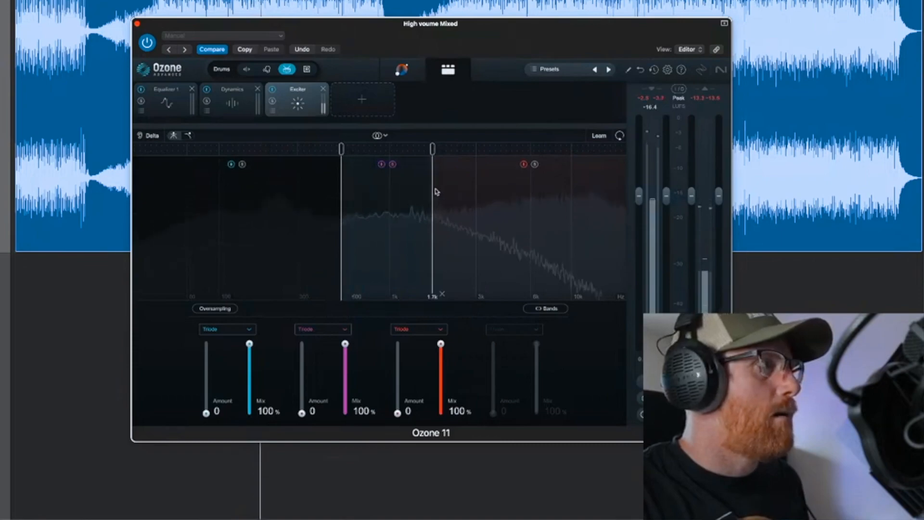
{"action": "left_click_drag", "start_coordinate": [433, 148], "coordinate": [463, 148]}
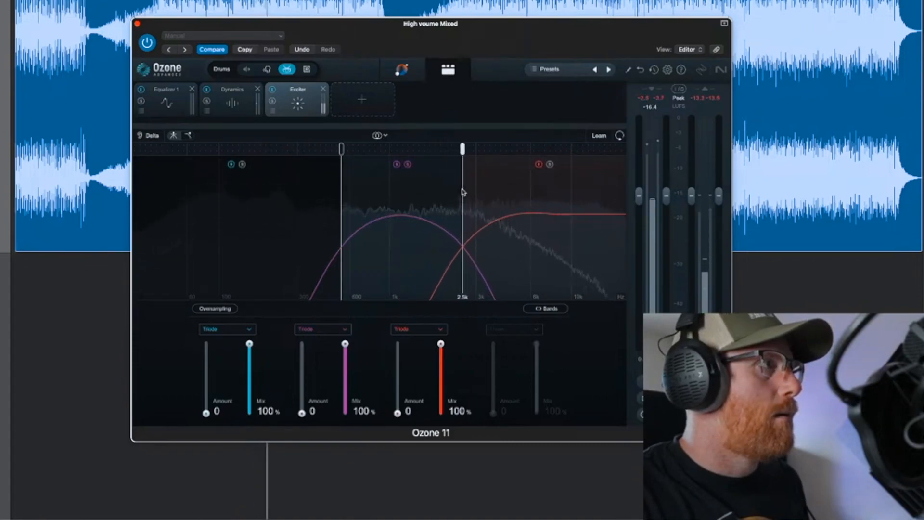
{"action": "left_click_drag", "start_coordinate": [341, 148], "coordinate": [364, 148]}
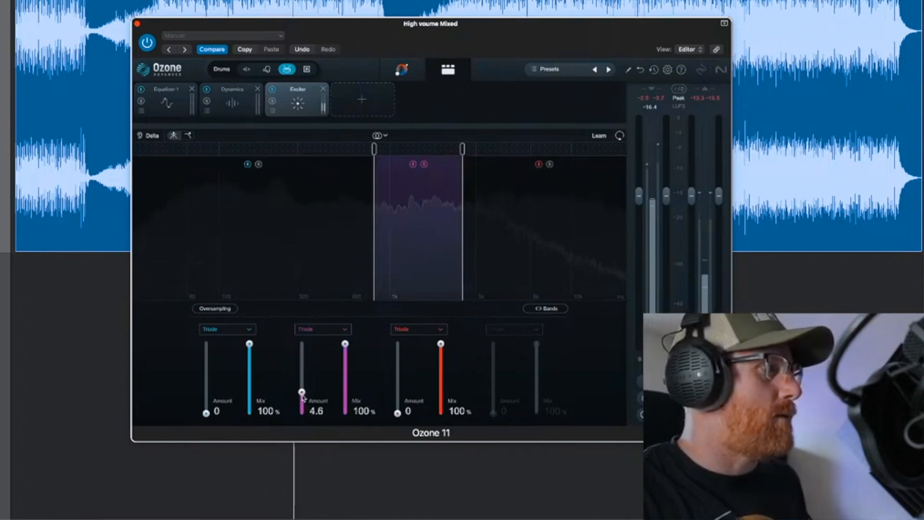
{"action": "left_click_drag", "start_coordinate": [302, 393], "coordinate": [302, 377]}
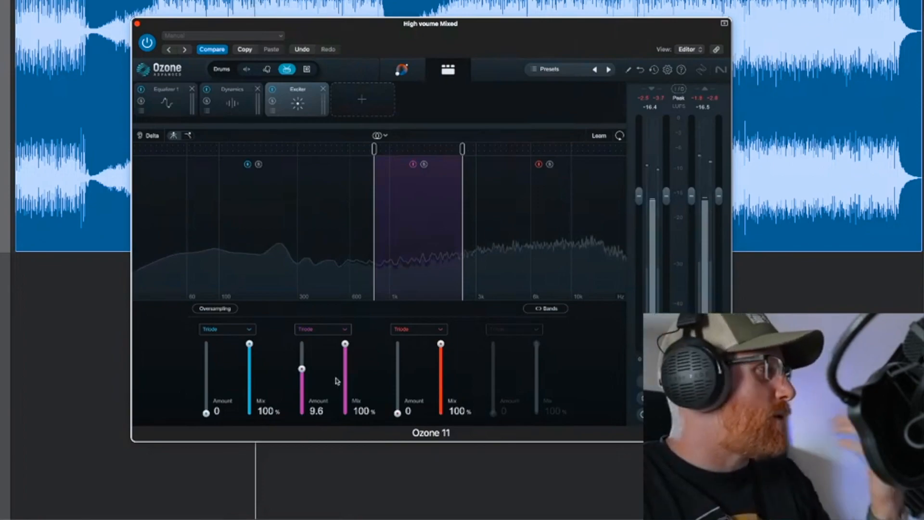
Set the Exciter's middle band to Tape saturation at amount 9.4
{"action": "left_click", "coordinate": [322, 328]}
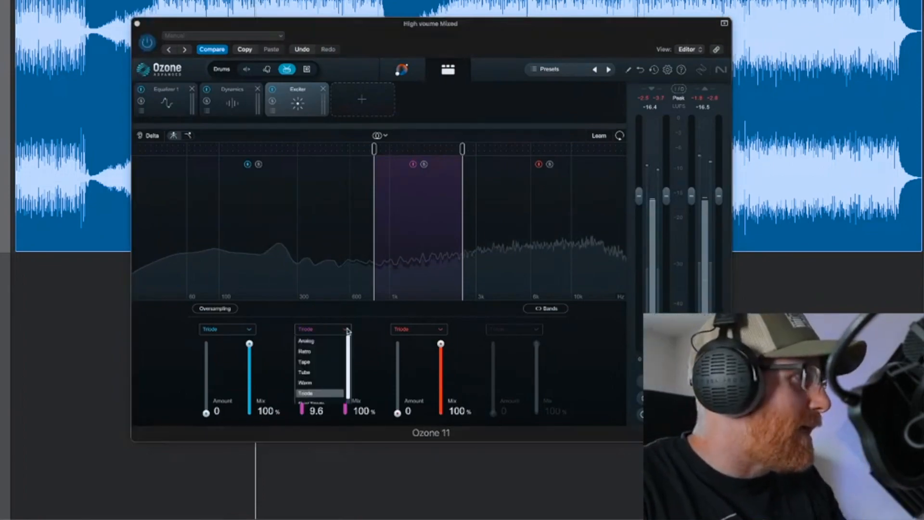
{"action": "mouse_move", "coordinate": [318, 361]}
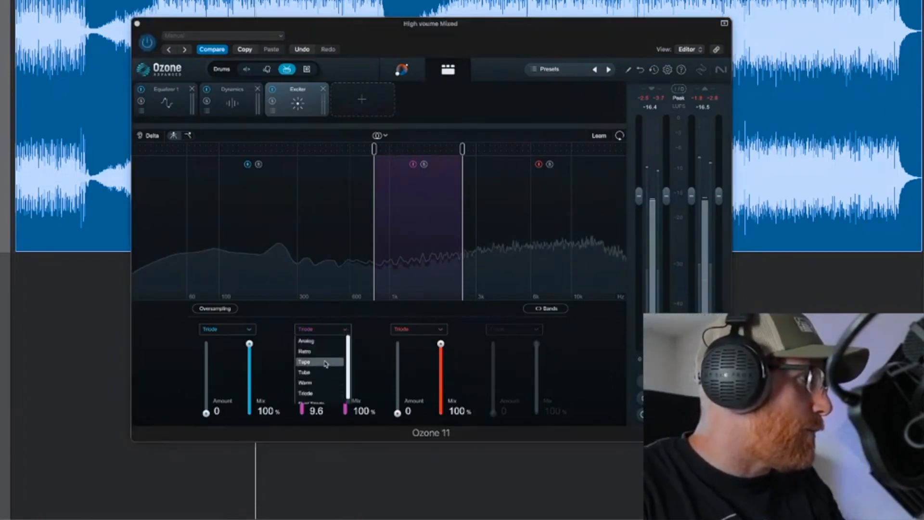
{"action": "left_click", "coordinate": [304, 362]}
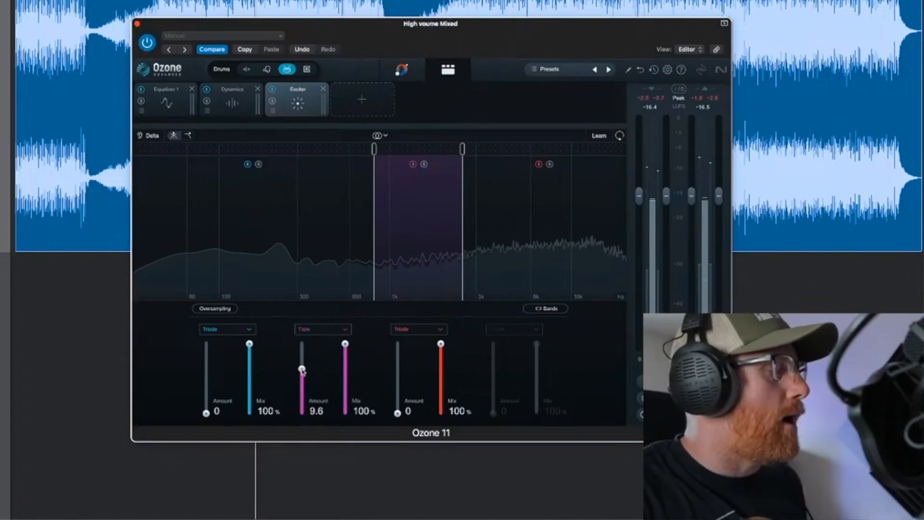
{"action": "left_click_drag", "start_coordinate": [300, 369], "coordinate": [300, 377]}
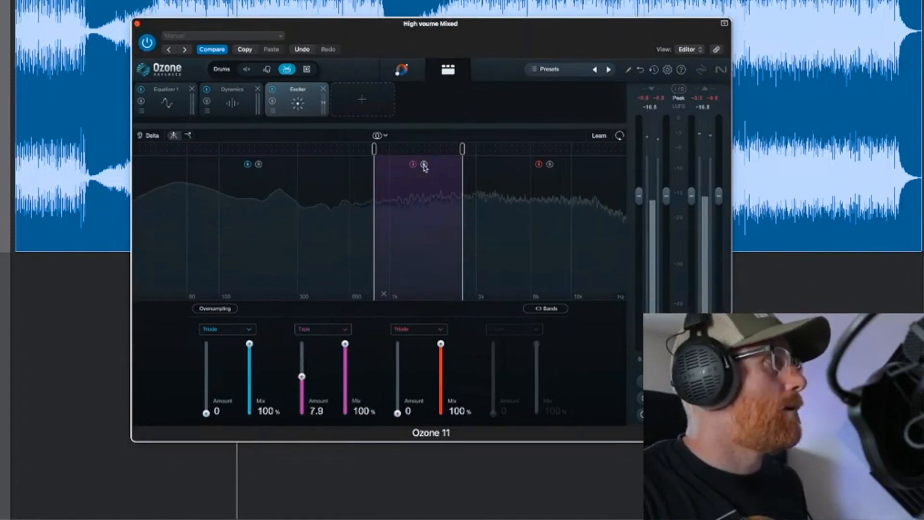
{"action": "left_click_drag", "start_coordinate": [301, 377], "coordinate": [301, 347]}
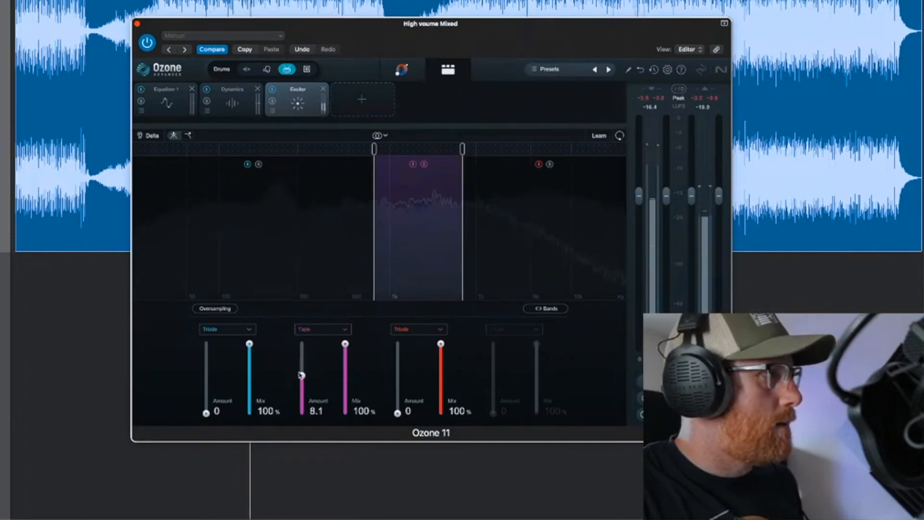
{"action": "left_click_drag", "start_coordinate": [301, 375], "coordinate": [301, 370]}
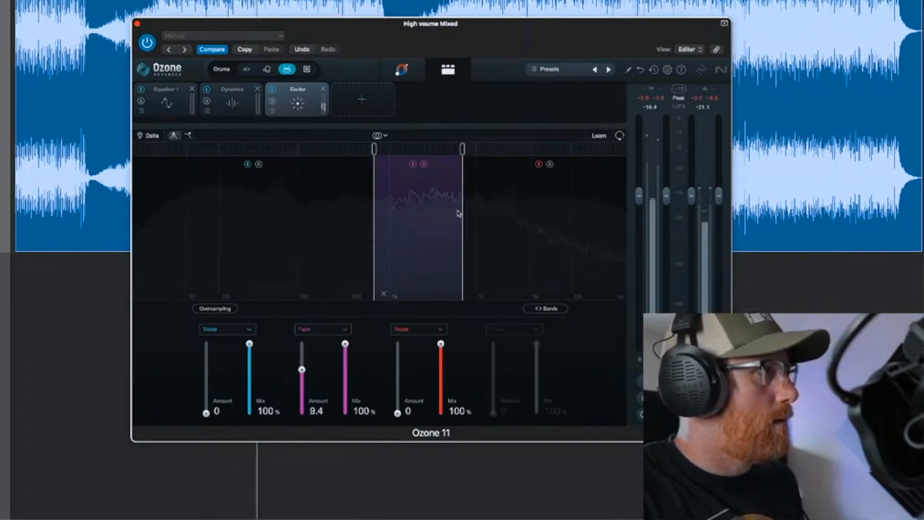
{"action": "left_click_drag", "start_coordinate": [462, 148], "coordinate": [475, 149]}
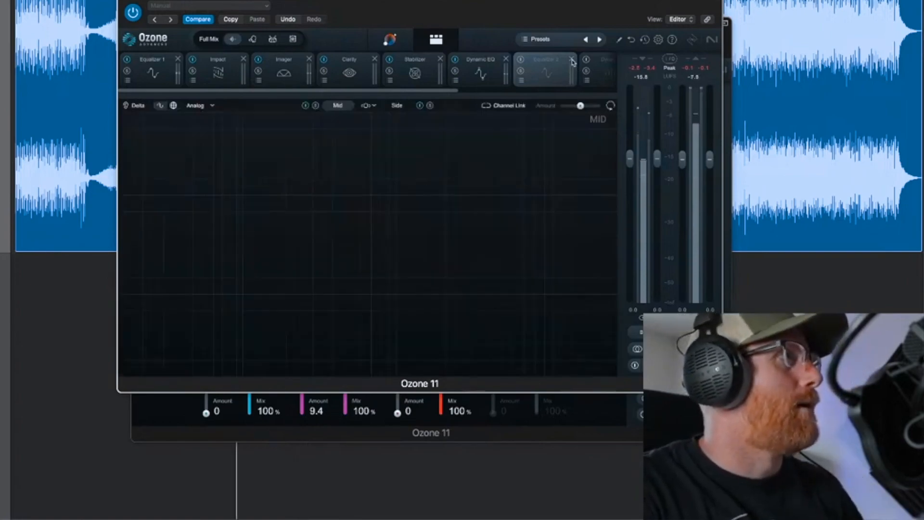
Close the Ozone 11 plugin windows to reveal the Logic Pro arrangement
{"action": "left_click", "coordinate": [480, 58]}
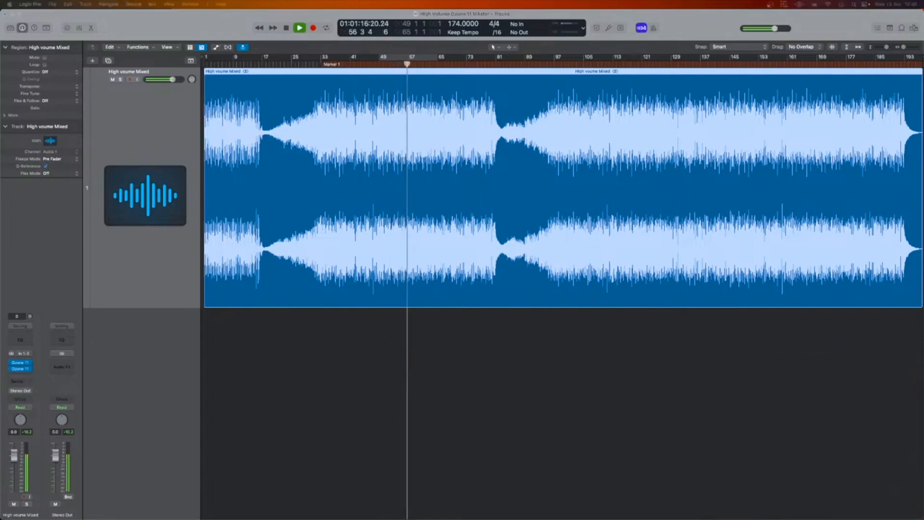
Reopen the second Ozone 11 insert showing its Equalizer, Dynamics and Exciter chain
{"action": "left_click", "coordinate": [299, 28]}
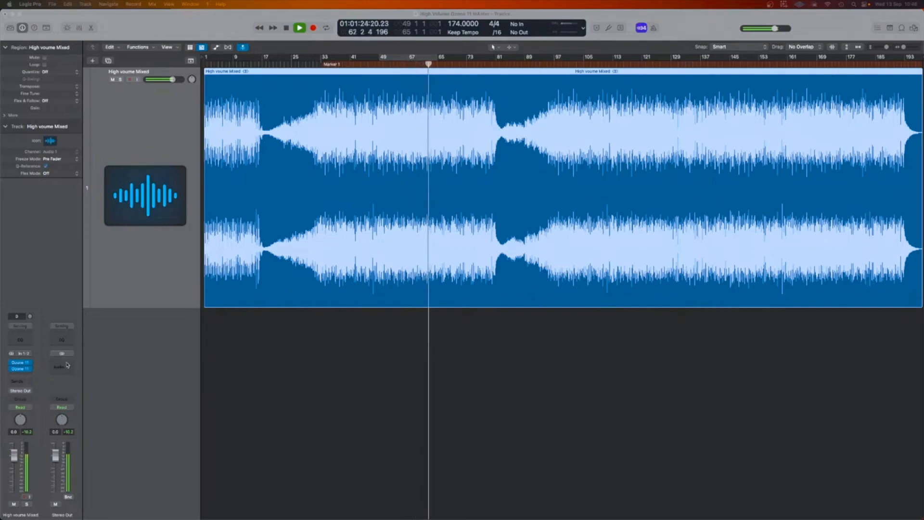
{"action": "left_click", "coordinate": [20, 366]}
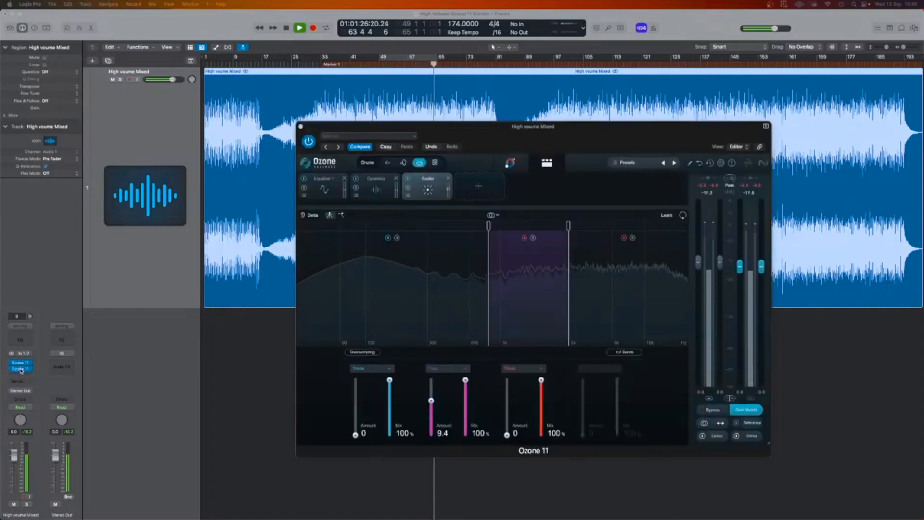